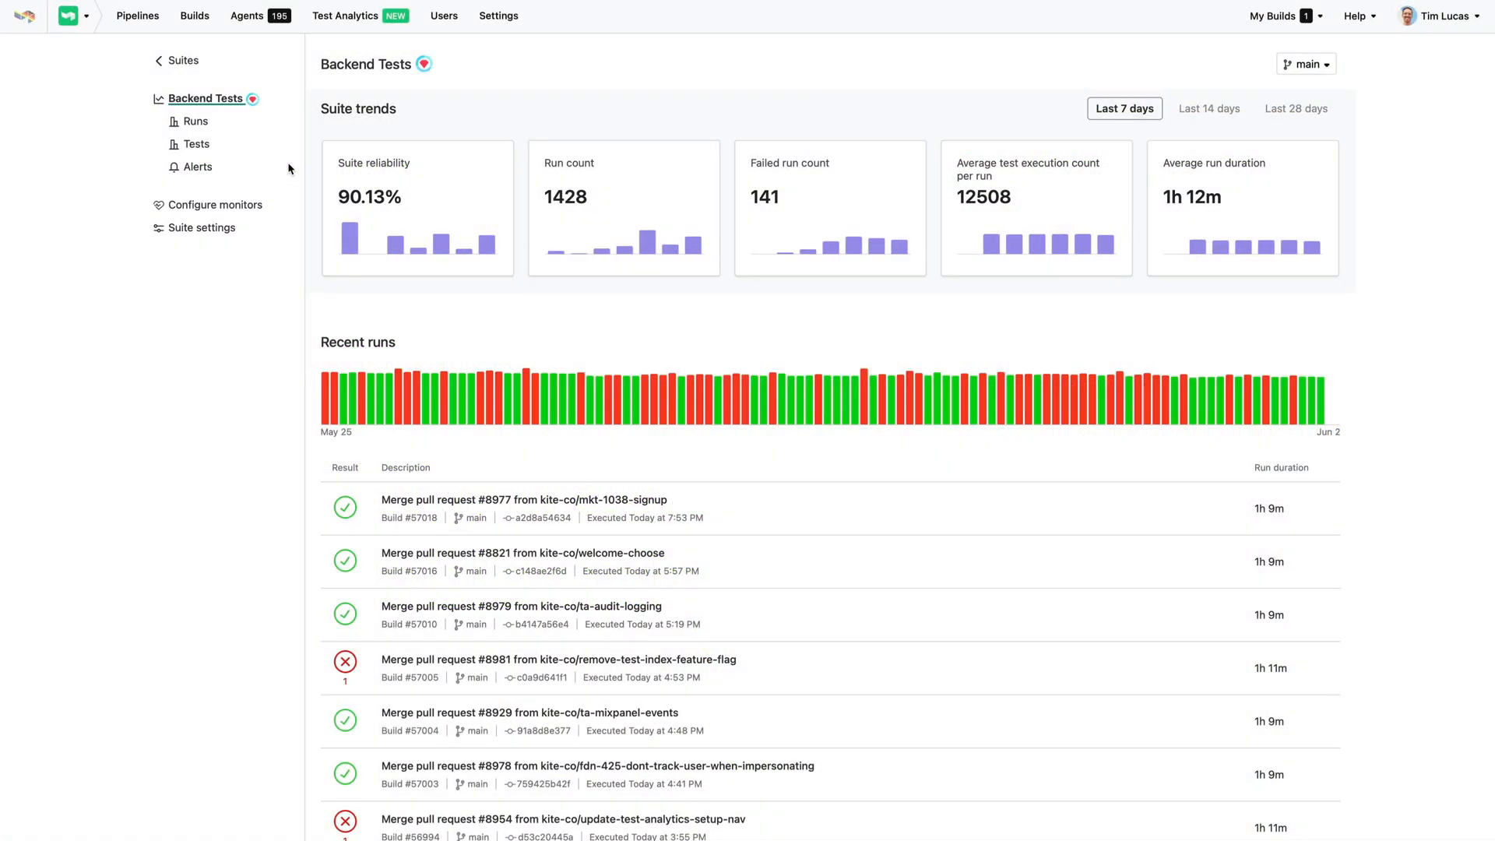
{"action": "mouse_move", "coordinate": [444, 218]}
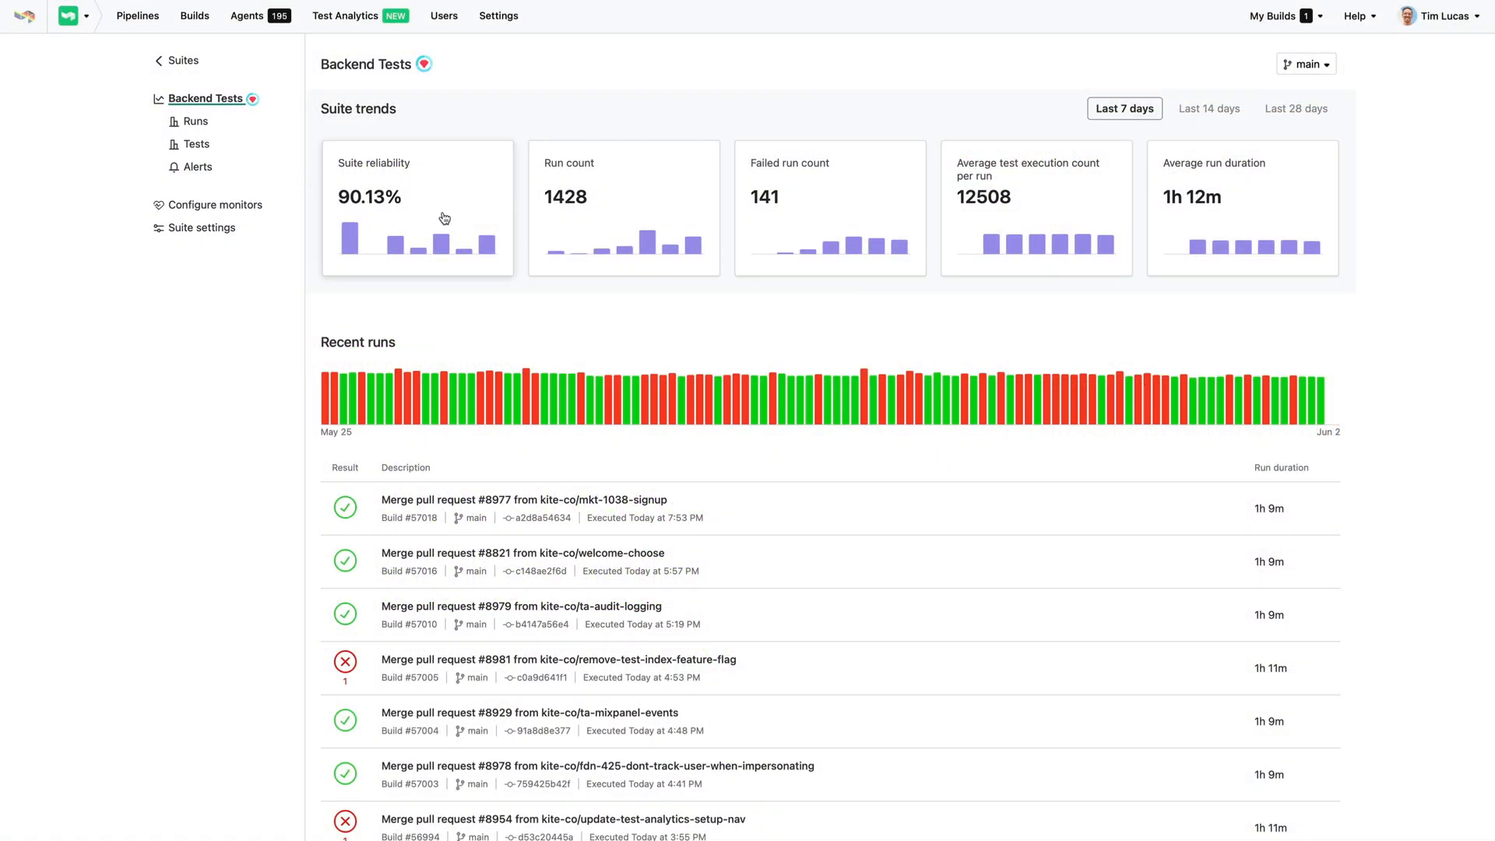
{"action": "mouse_move", "coordinate": [1159, 235]}
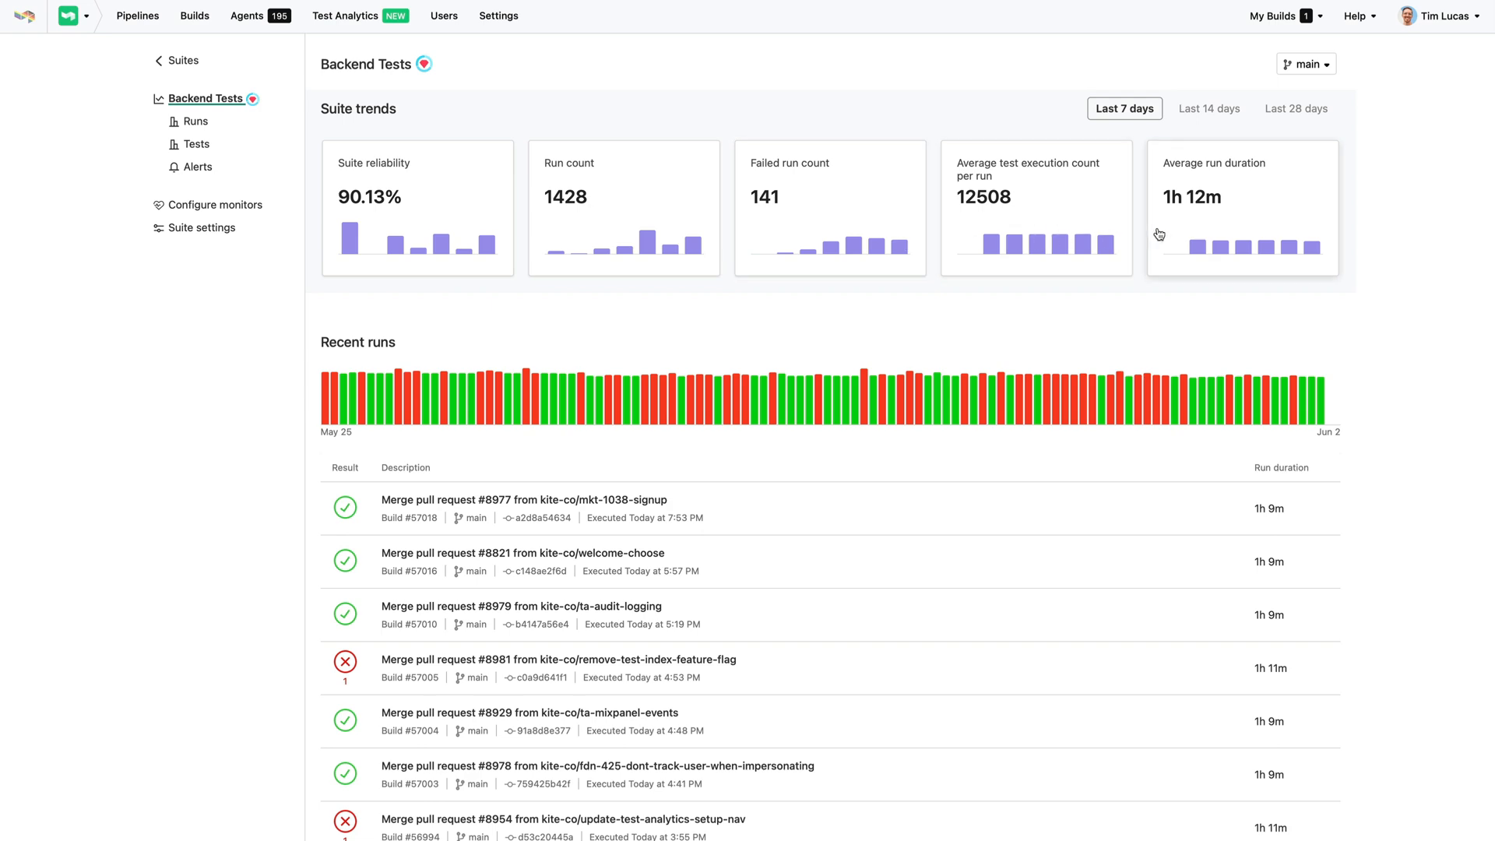
{"action": "mouse_move", "coordinate": [1378, 358]}
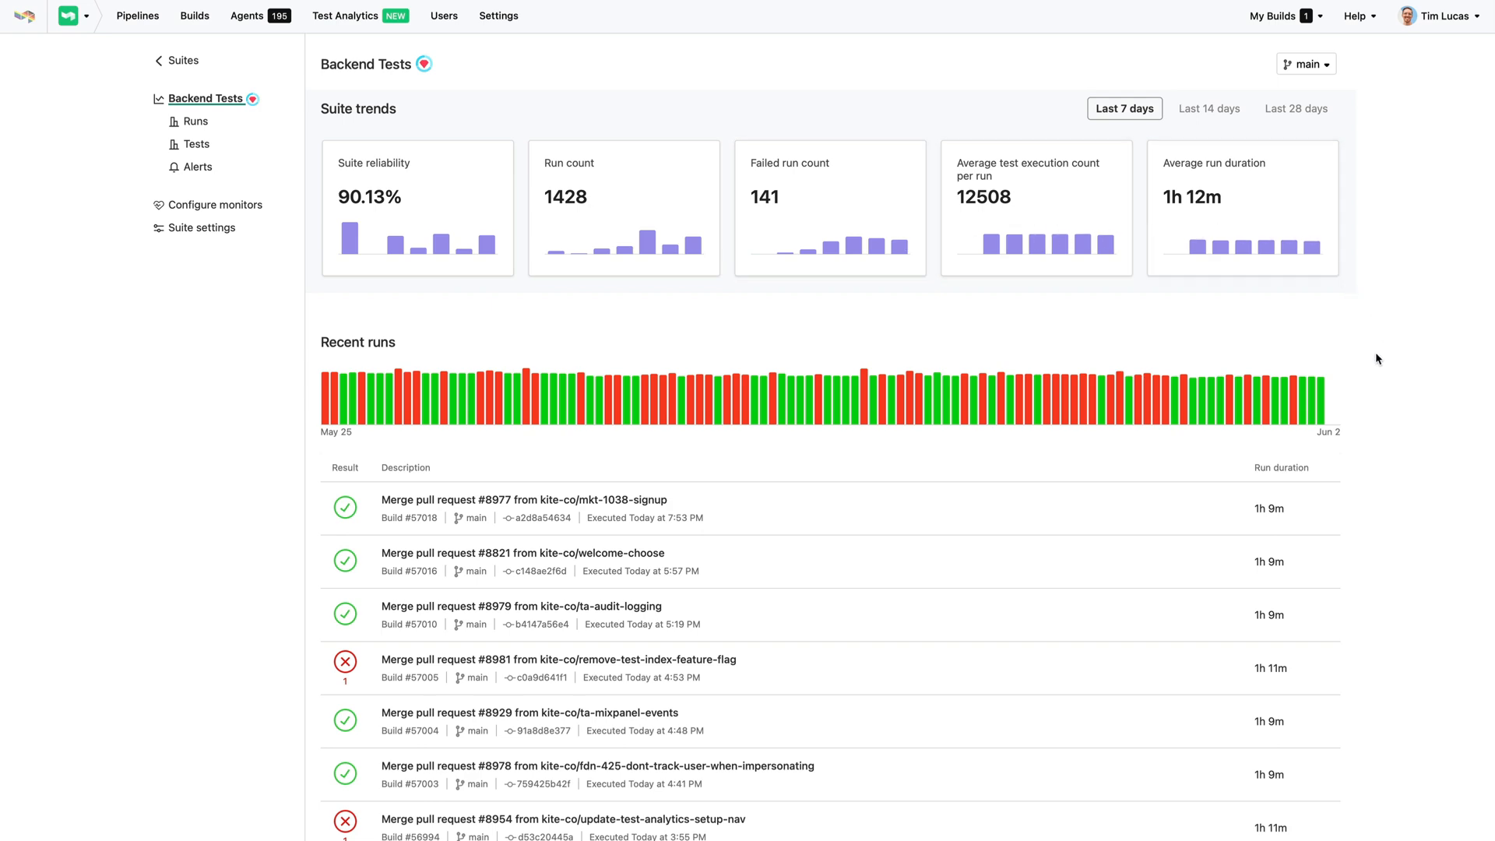
Review the pull request #8821 run against the previous 25 runs and its slowest test, then start a new suite
{"action": "left_click", "coordinate": [546, 553]}
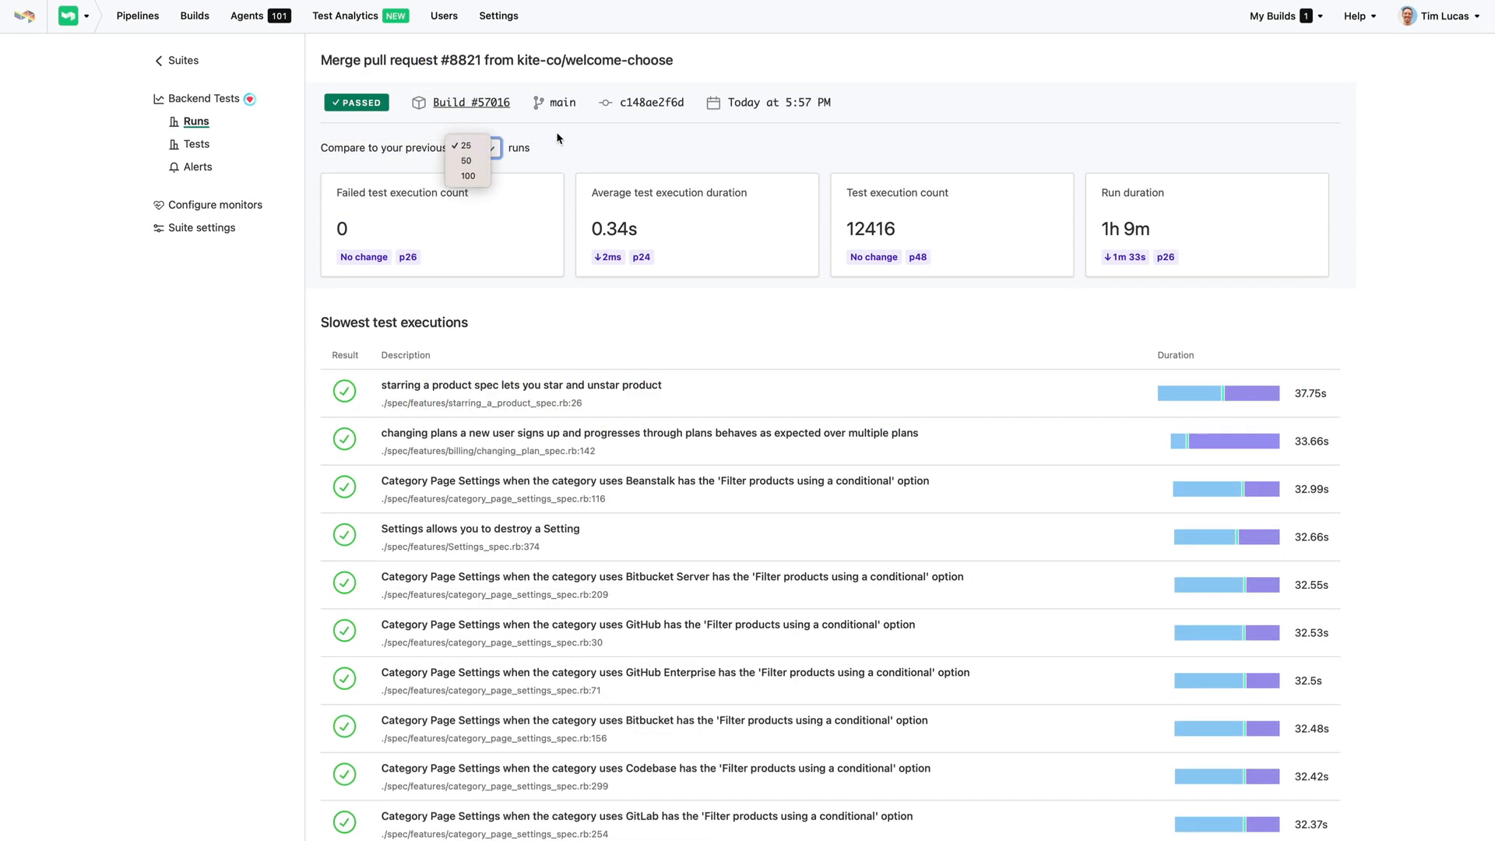
{"action": "left_click", "coordinate": [466, 147]}
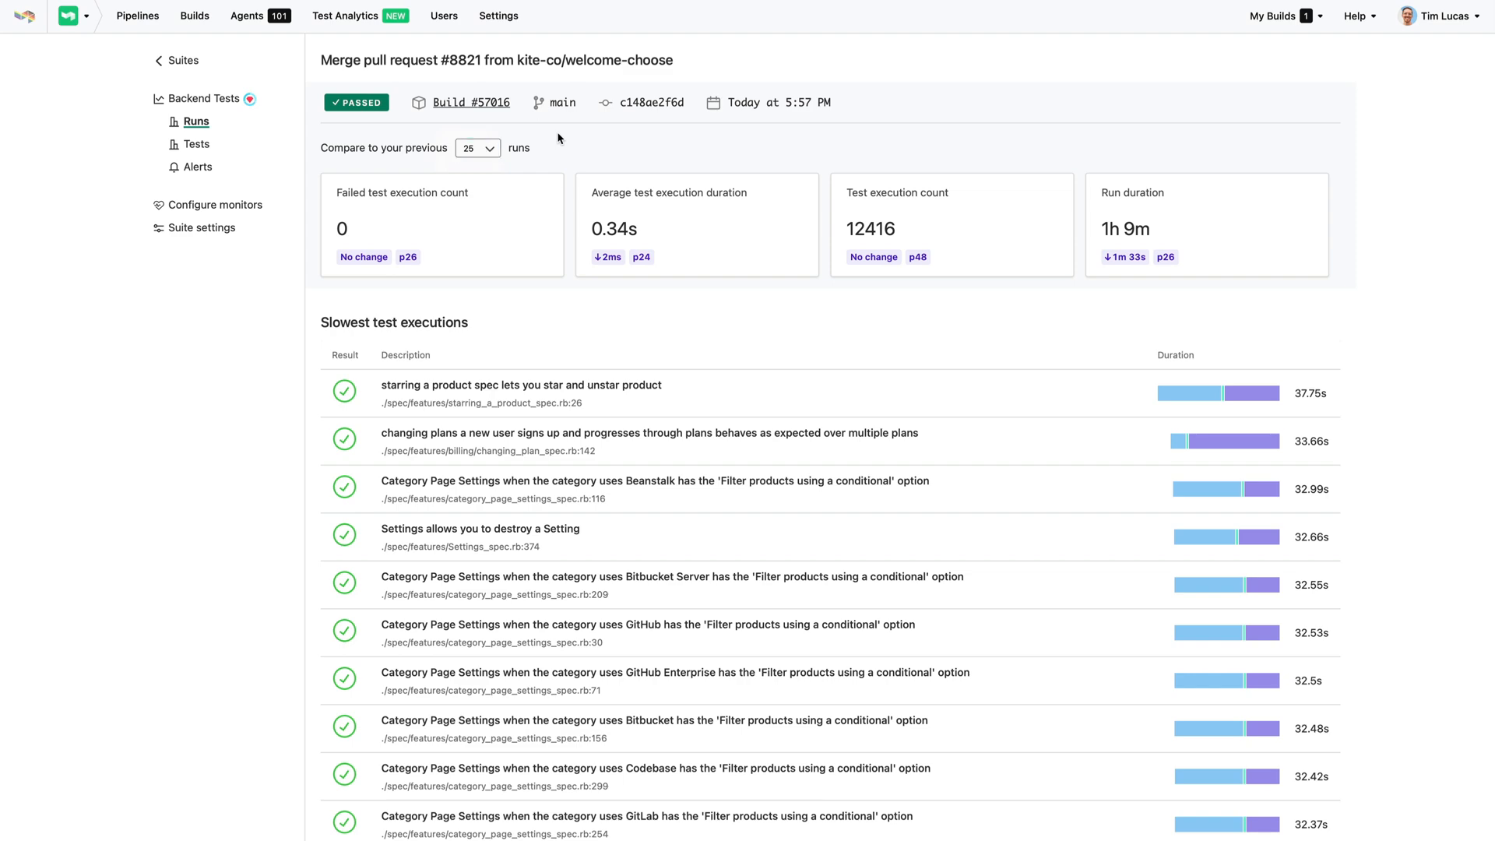
{"action": "mouse_move", "coordinate": [1042, 372]}
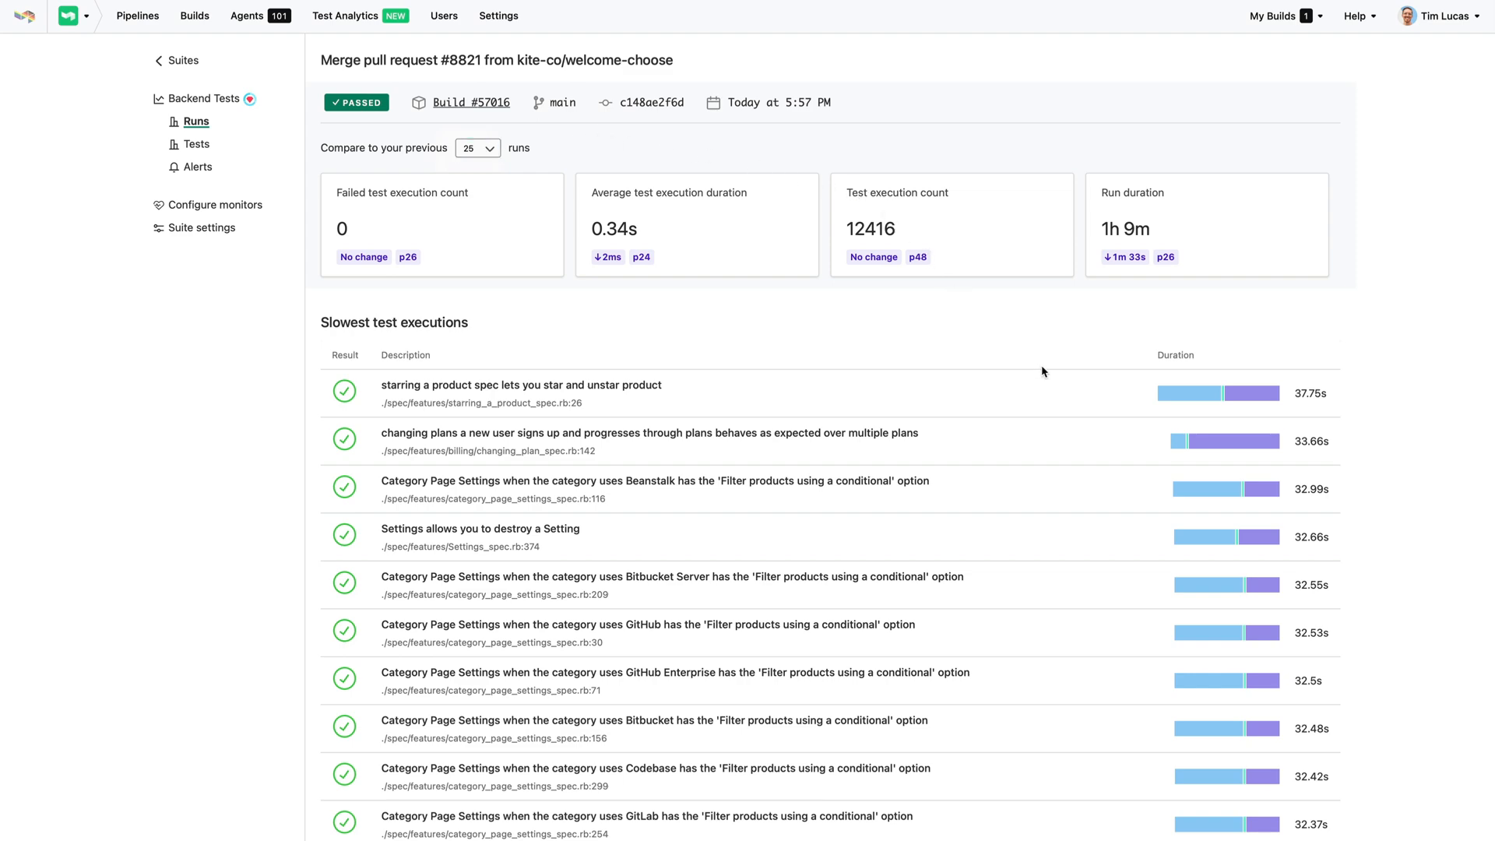
{"action": "left_click", "coordinate": [521, 385]}
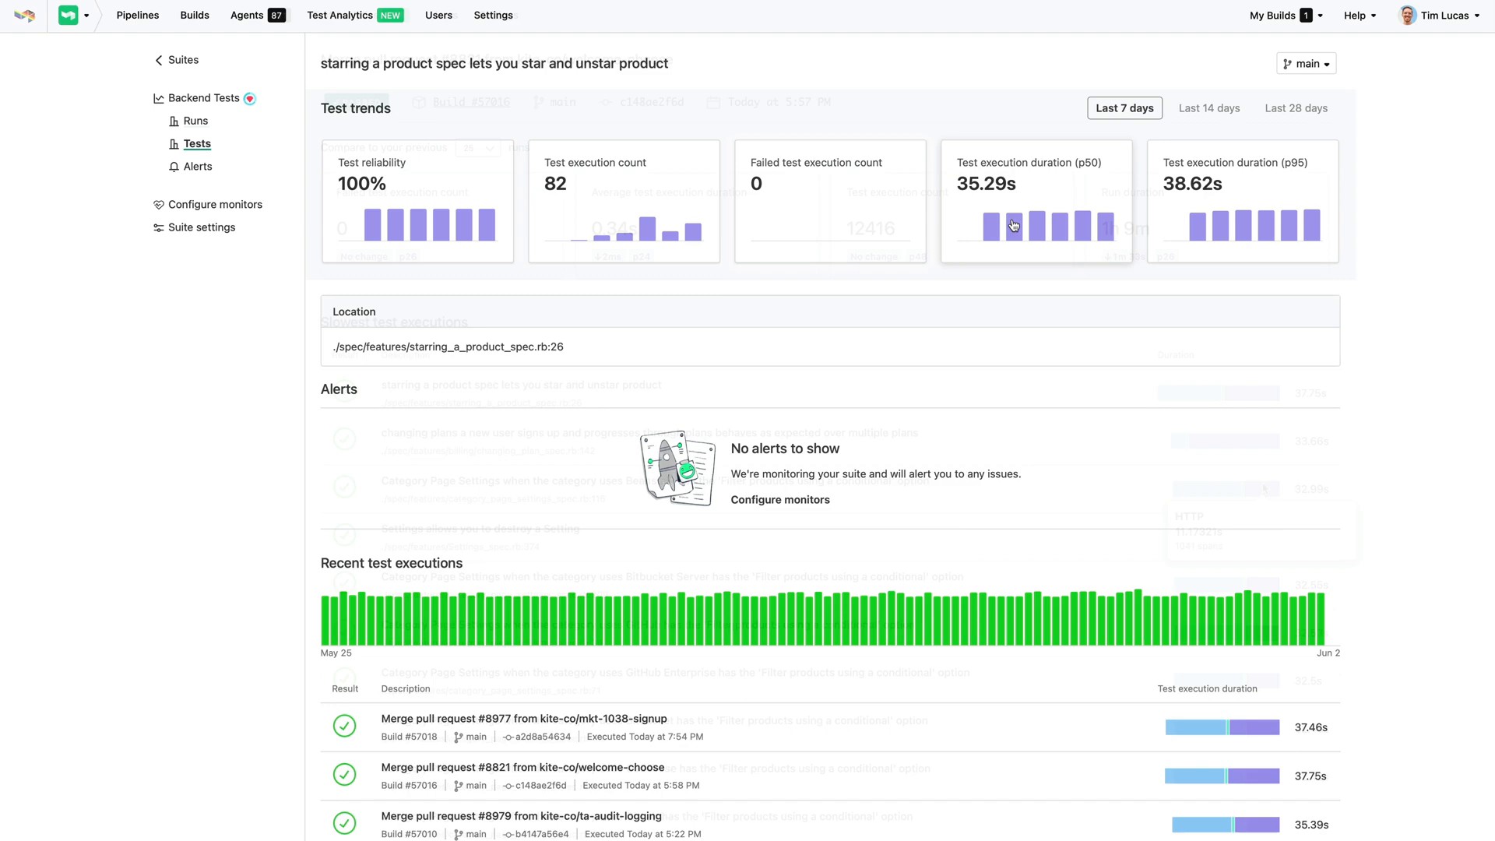
{"action": "left_click", "coordinate": [1306, 62]}
{"action": "type", "text": ":"}
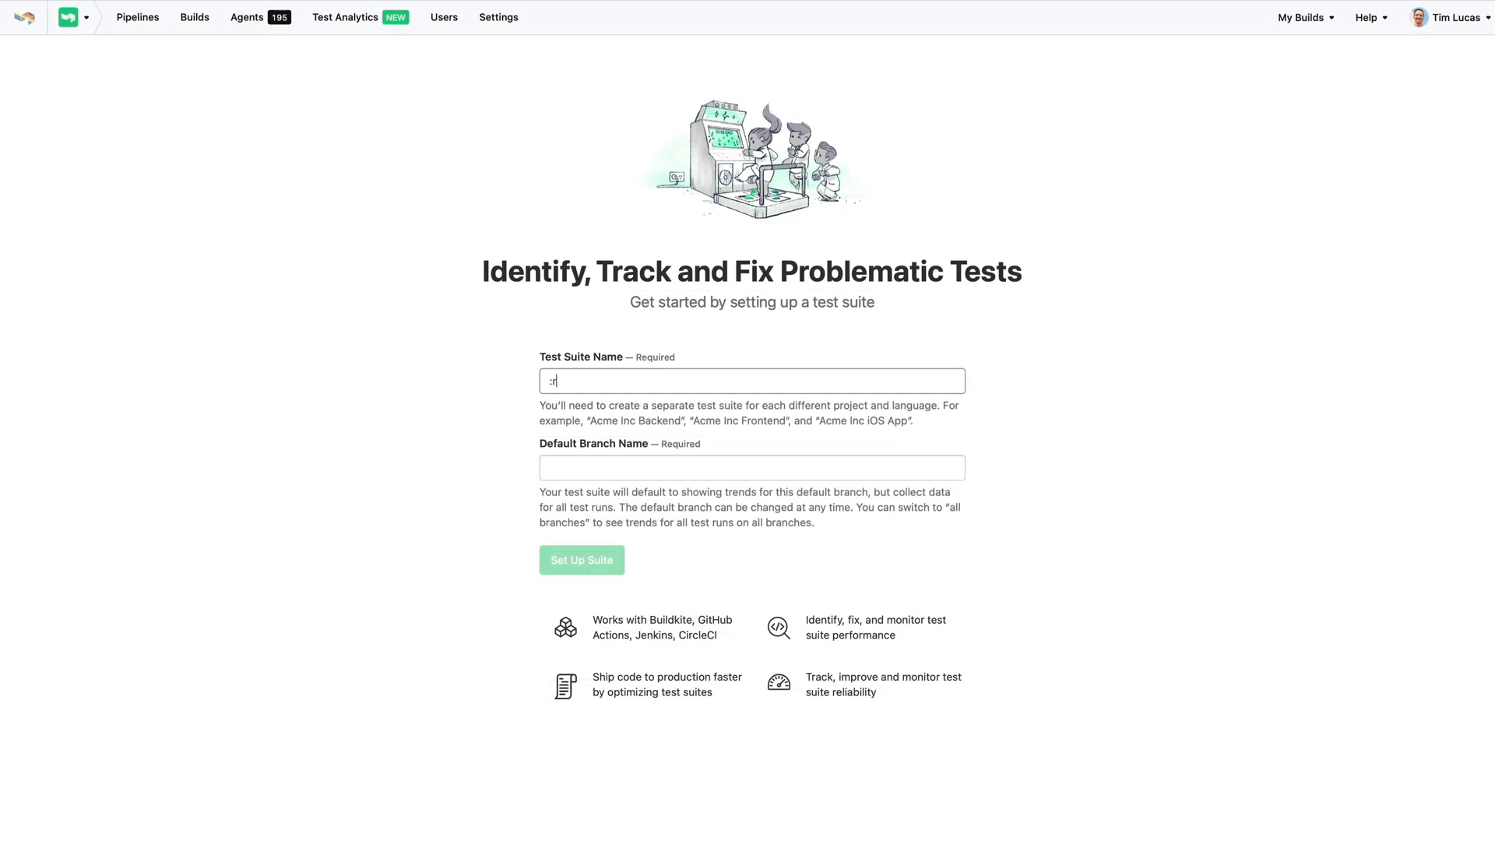
Create the 'Backend Tests' suite with default branch main
{"action": "type", "text": "ruby: Backend T"}
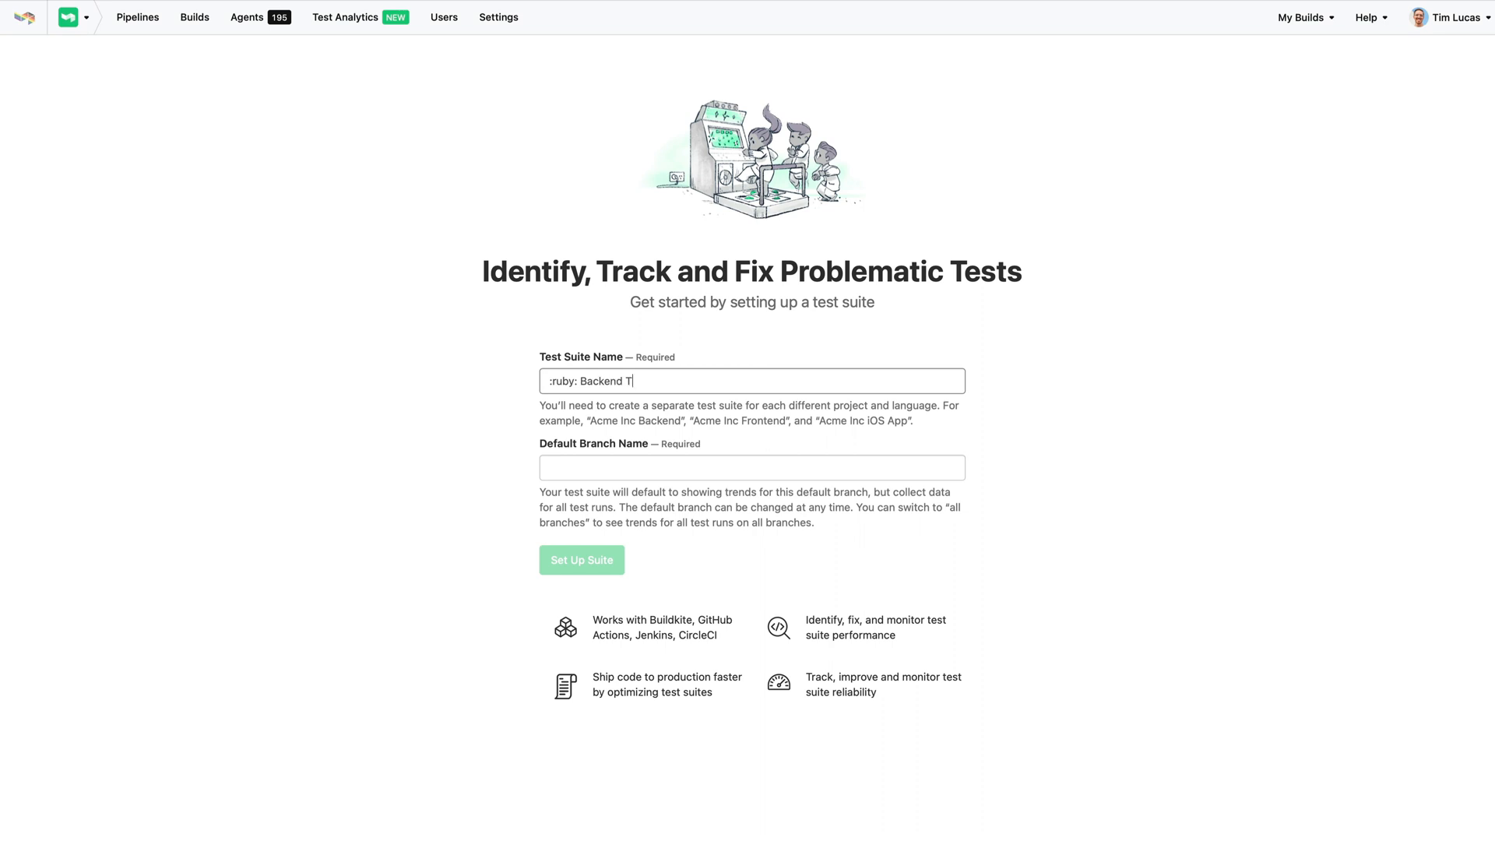
{"action": "type", "text": "main"}
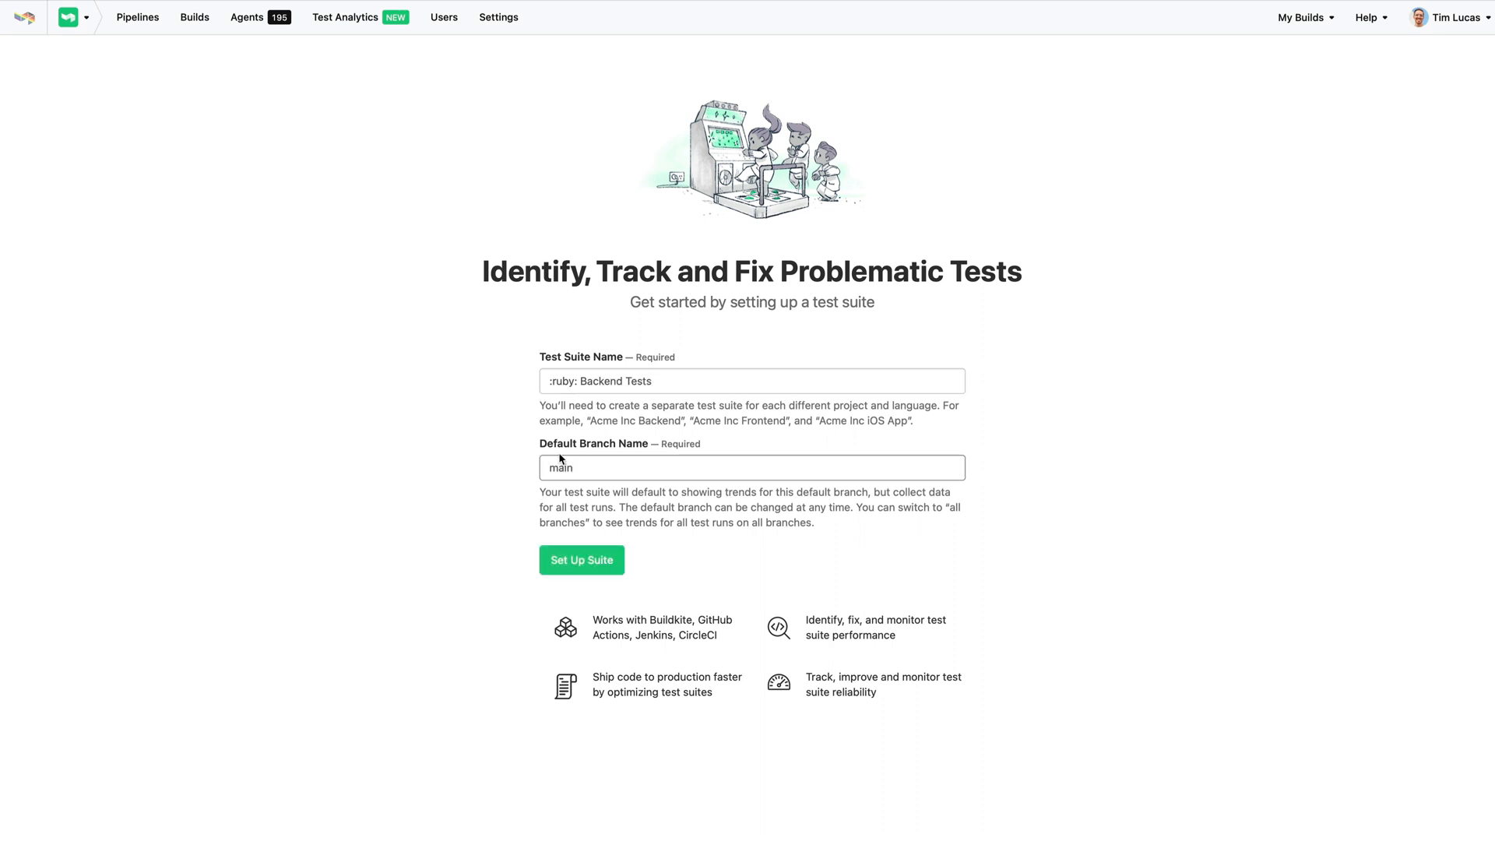
{"action": "left_click", "coordinate": [581, 559]}
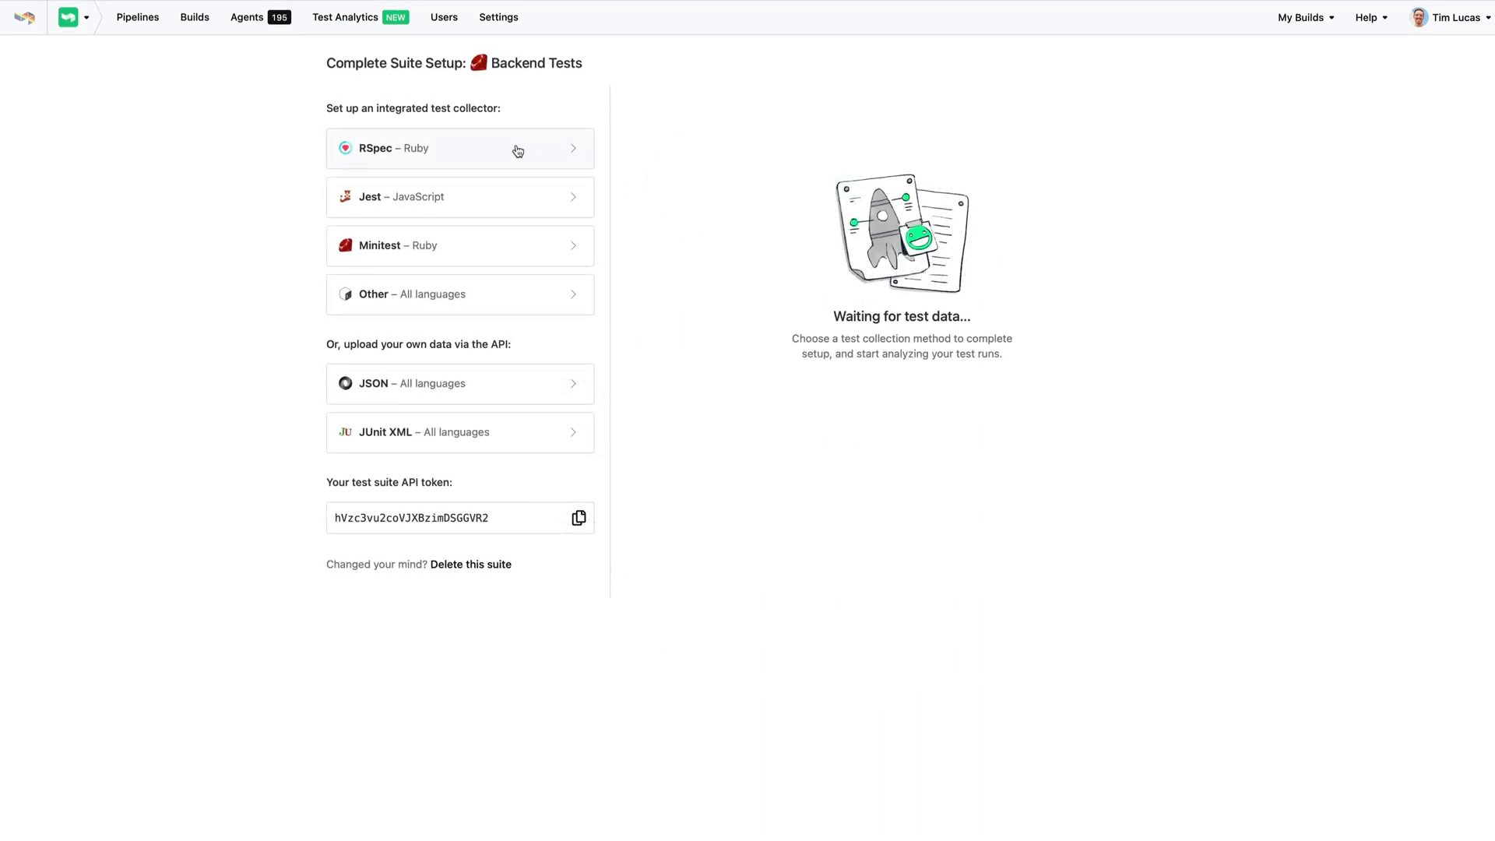
View the JSON and JUnit XML upload instructions, then choose RSpec as the test collector
{"action": "left_click", "coordinate": [458, 384]}
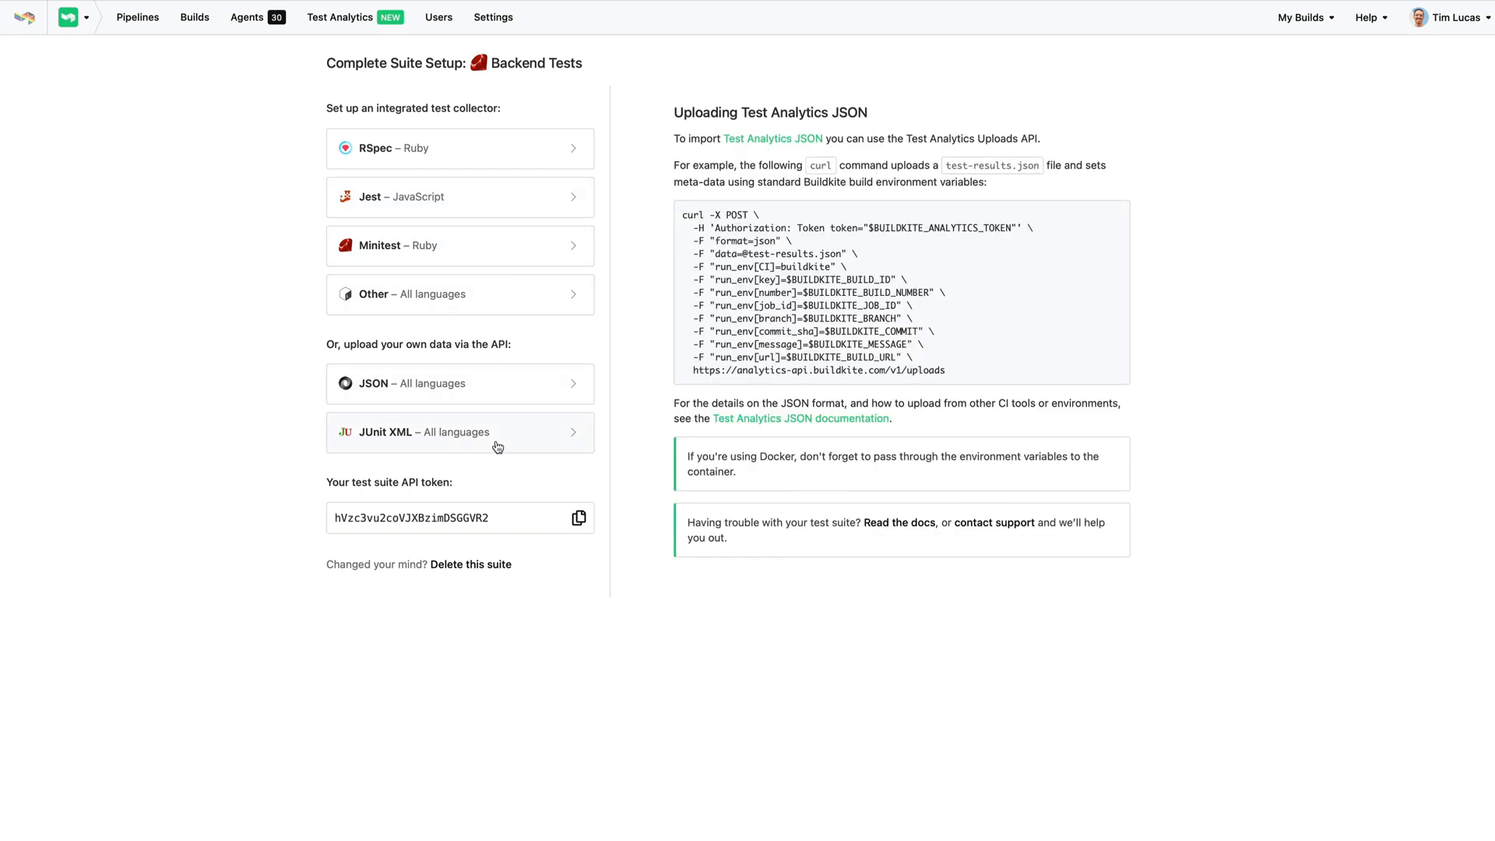
{"action": "left_click", "coordinate": [459, 431]}
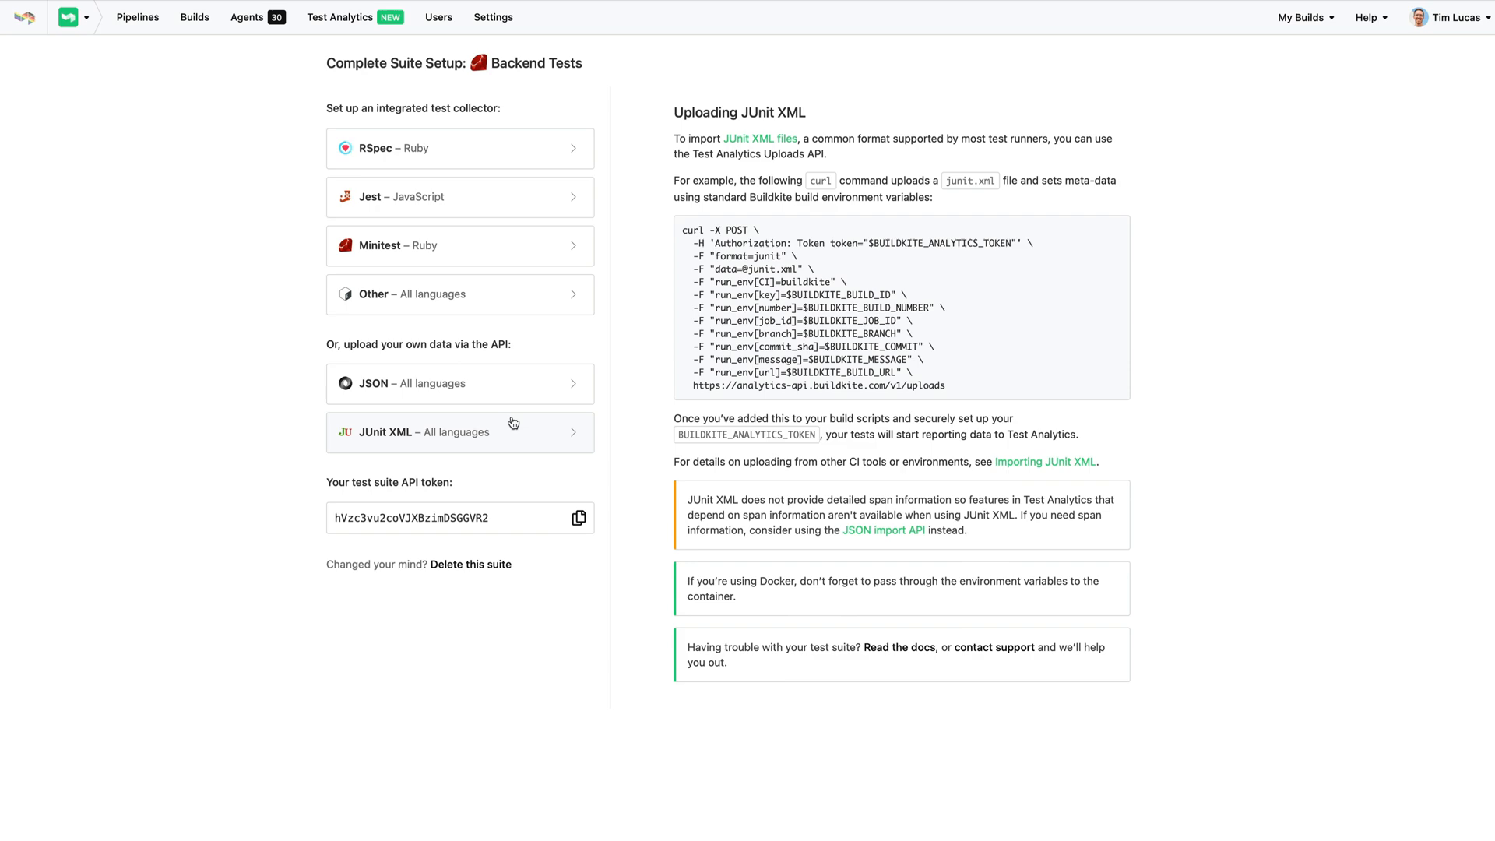
{"action": "mouse_move", "coordinate": [562, 151]}
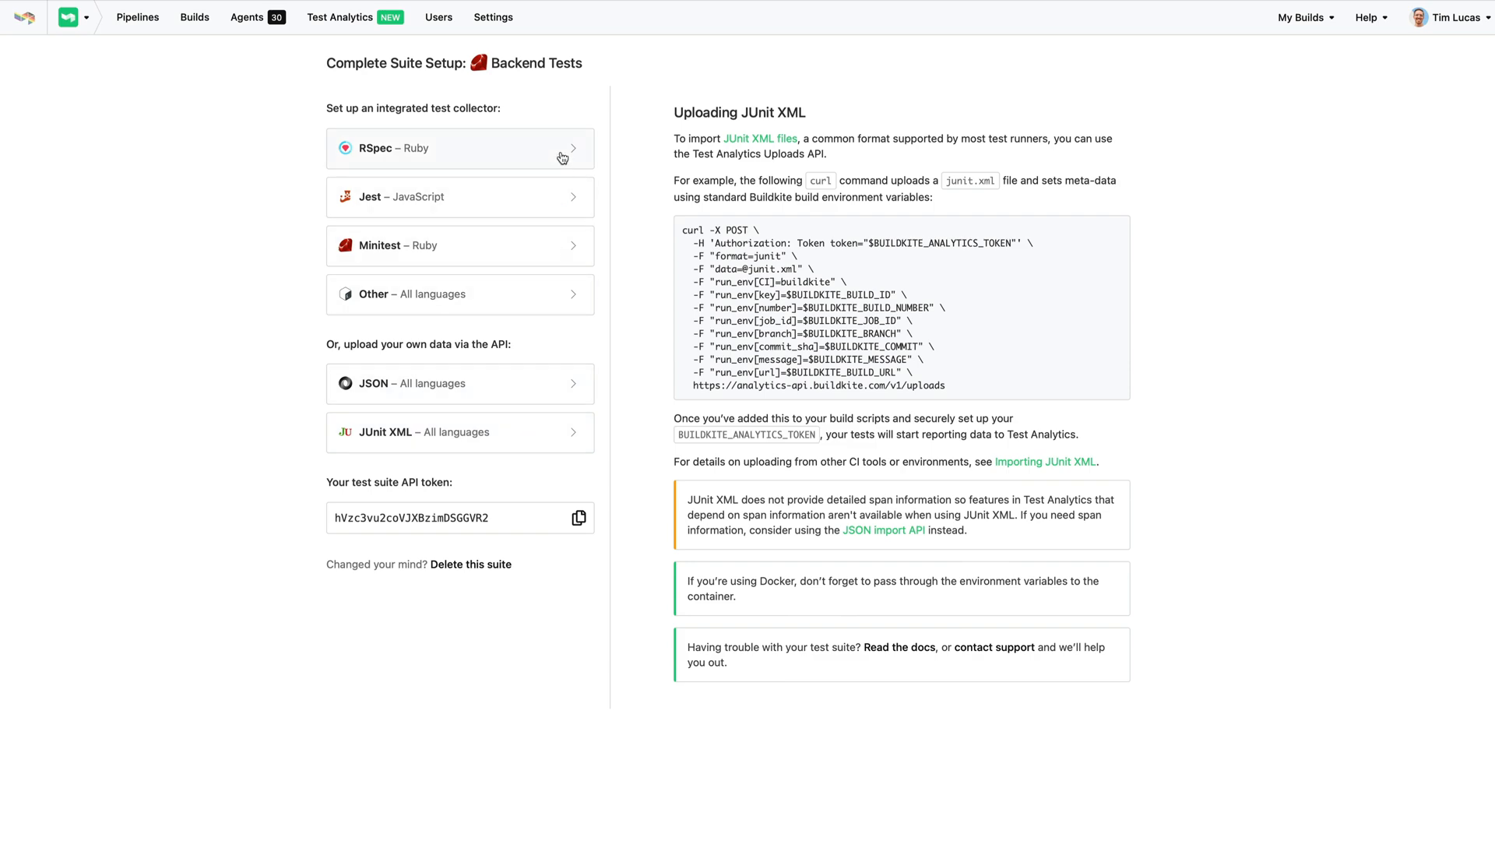
{"action": "left_click", "coordinate": [458, 148]}
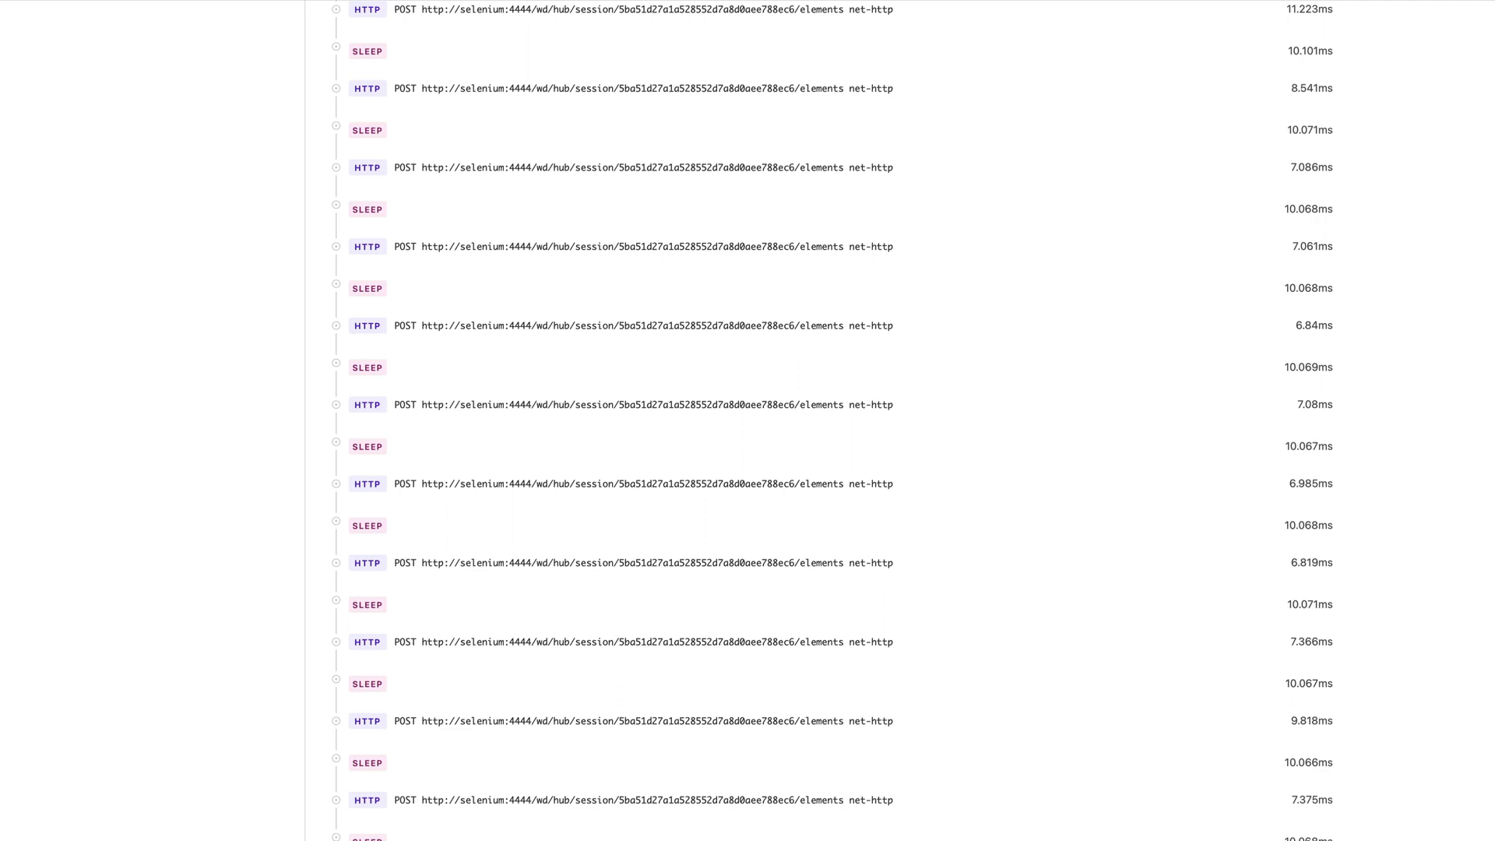
Scroll the span timeline of repeated HTTP requests and sleeps in a test execution
{"action": "scroll", "scroll_direction": "down", "scroll_amount": 3}
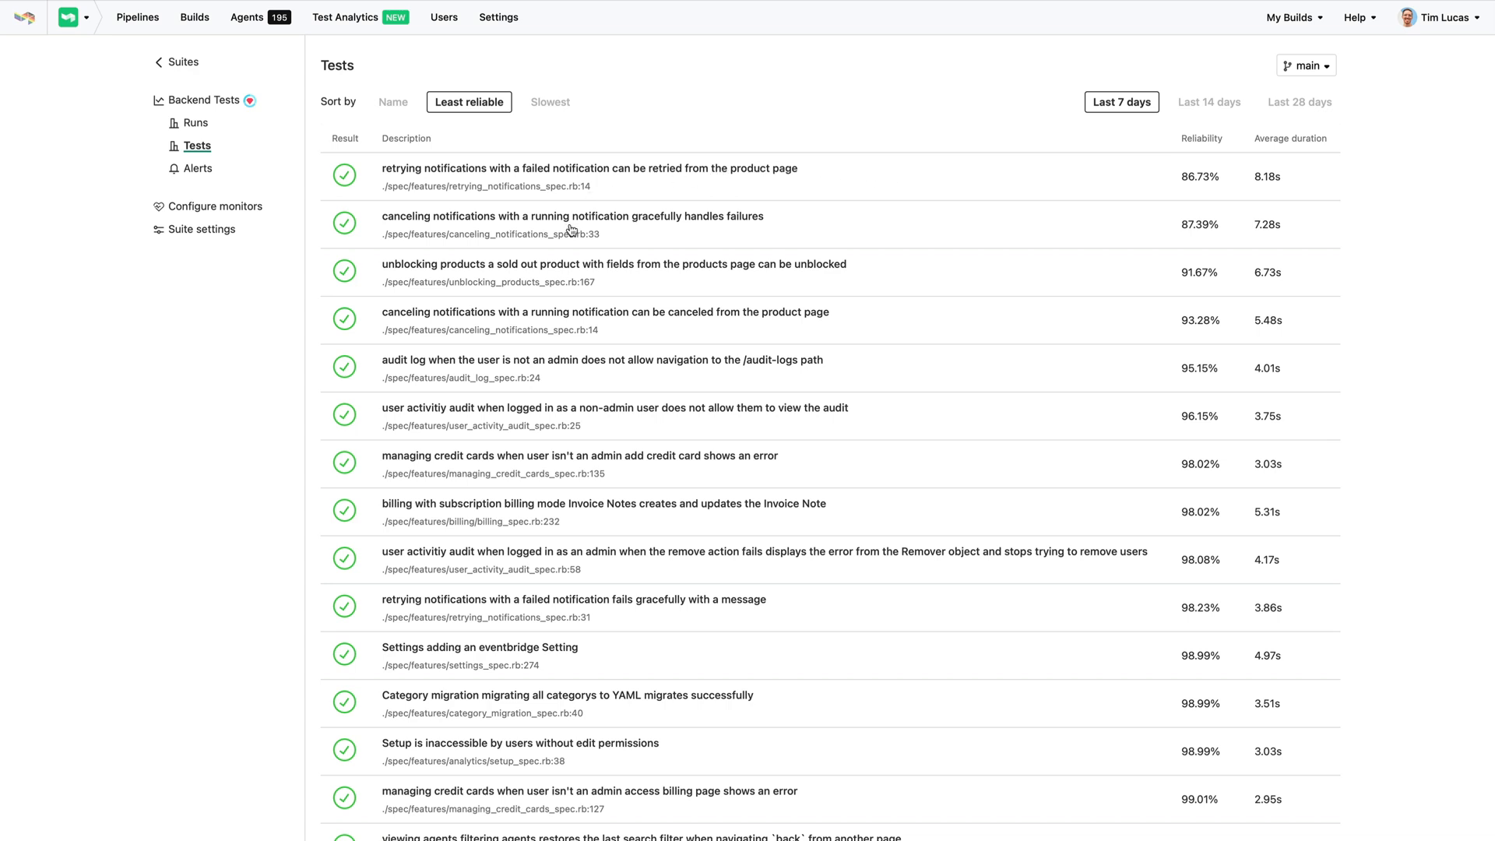
{"action": "mouse_move", "coordinate": [524, 430]}
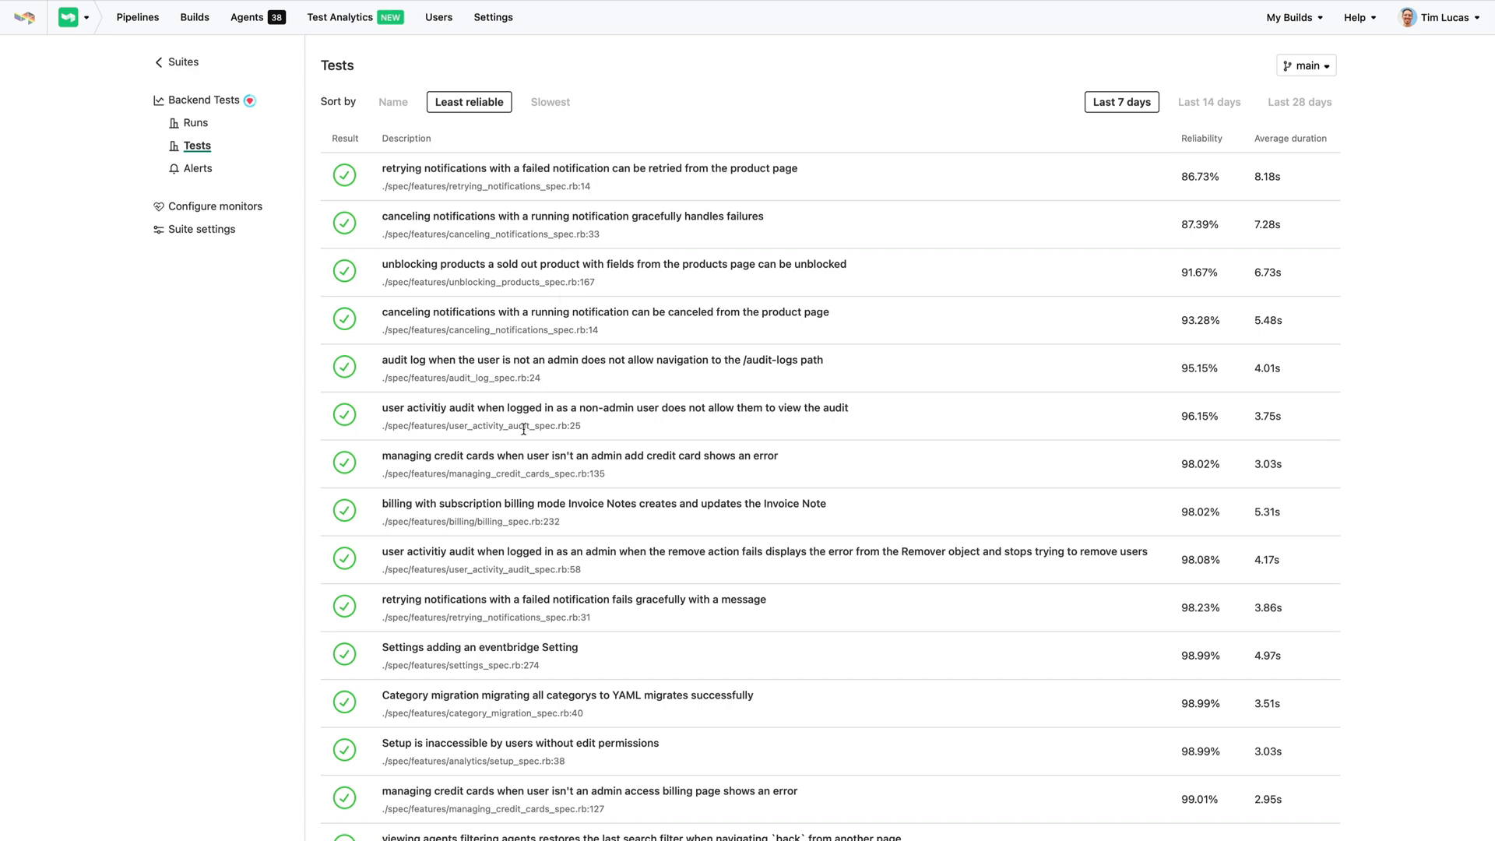
{"action": "mouse_move", "coordinate": [811, 458]}
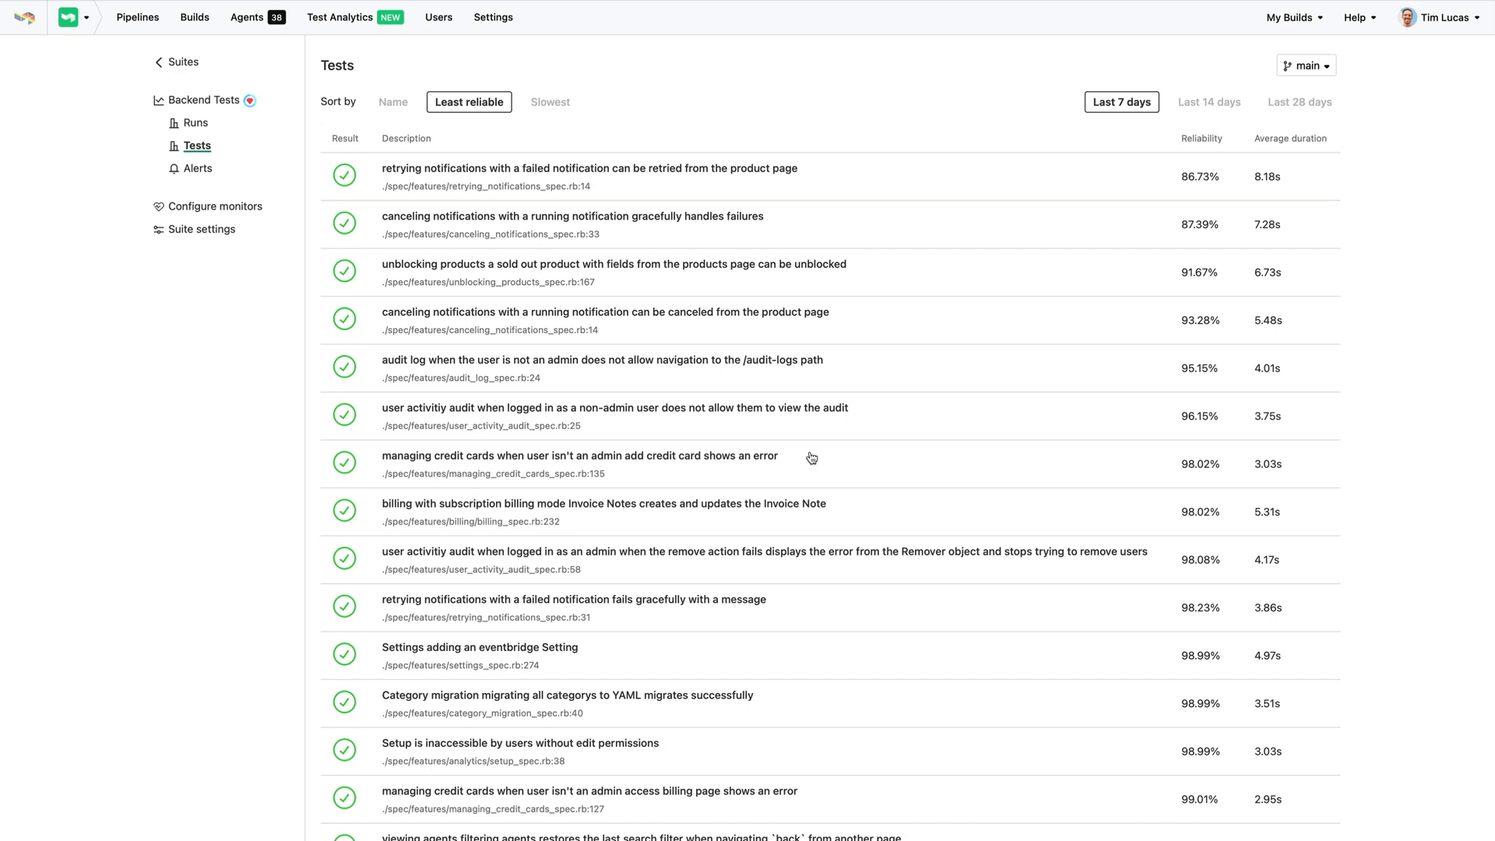
{"action": "mouse_move", "coordinate": [1125, 236]}
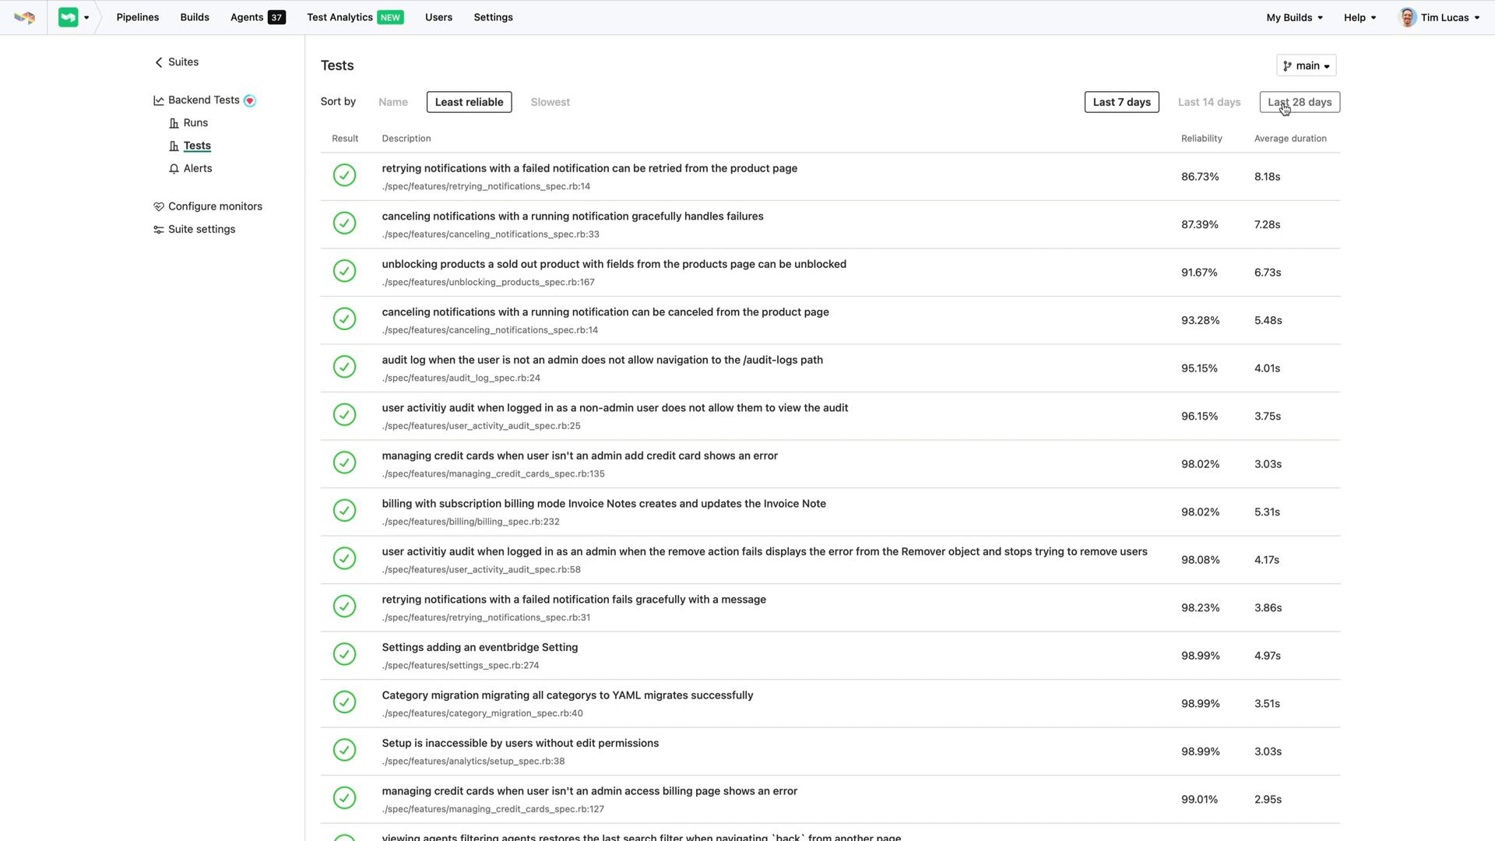
Review the least reliable tests list and return to the Backend Tests suite overview
{"action": "left_click", "coordinate": [1305, 66]}
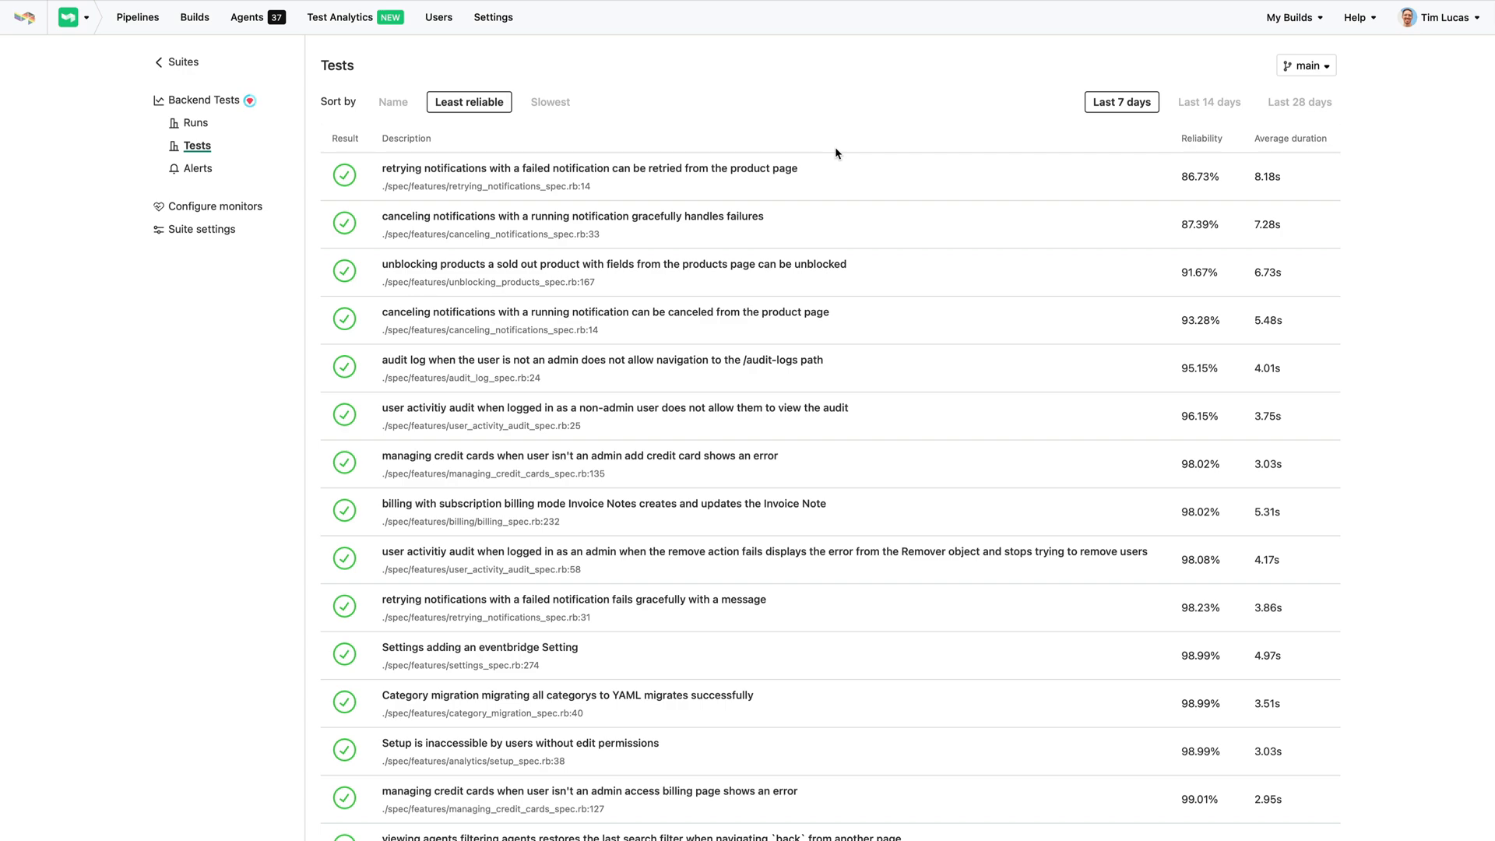
{"action": "left_click", "coordinate": [204, 100]}
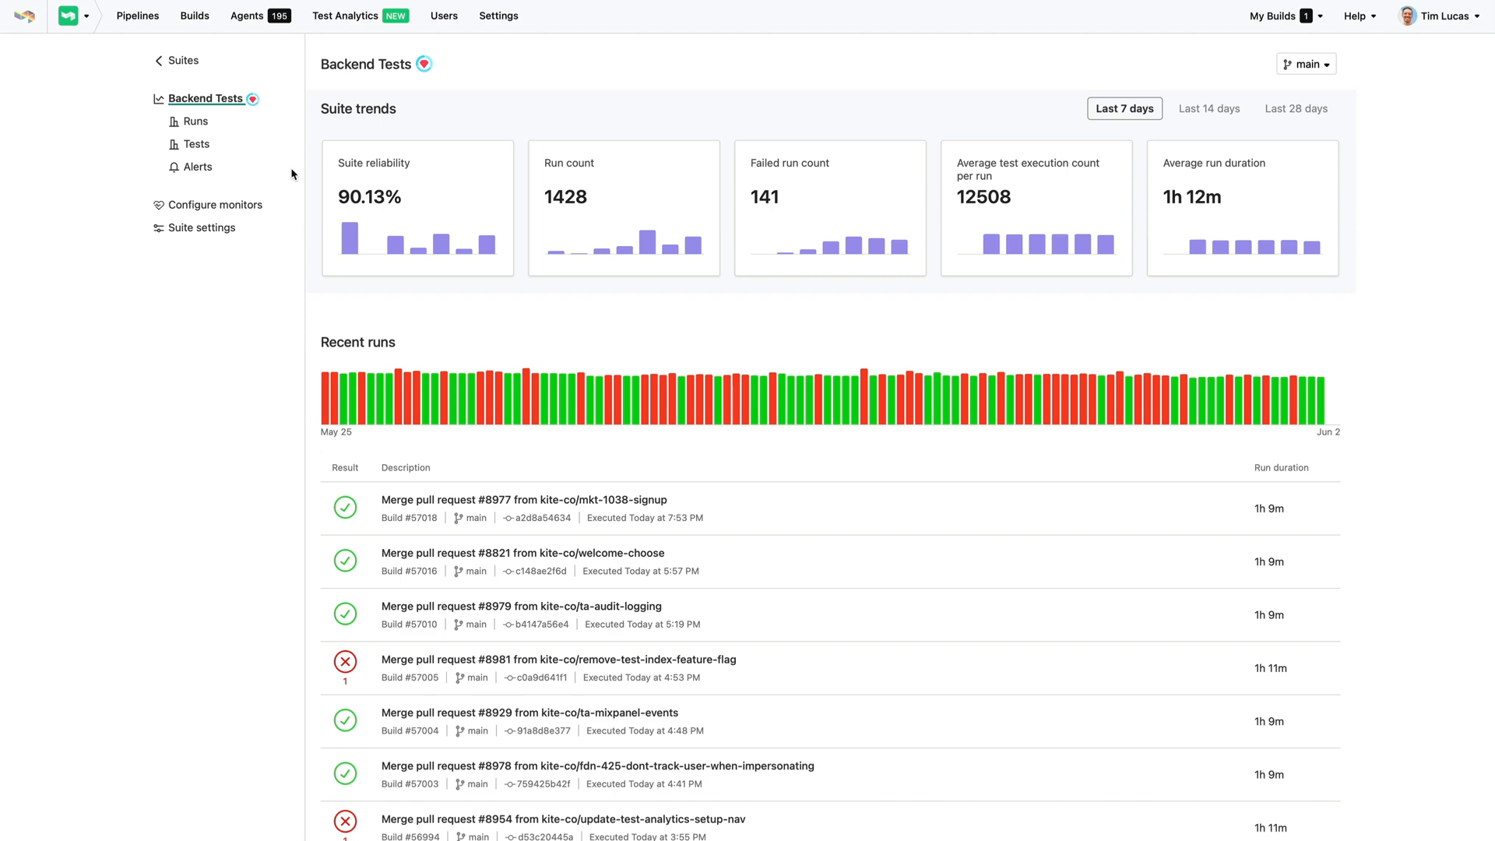
{"action": "mouse_move", "coordinate": [830, 243]}
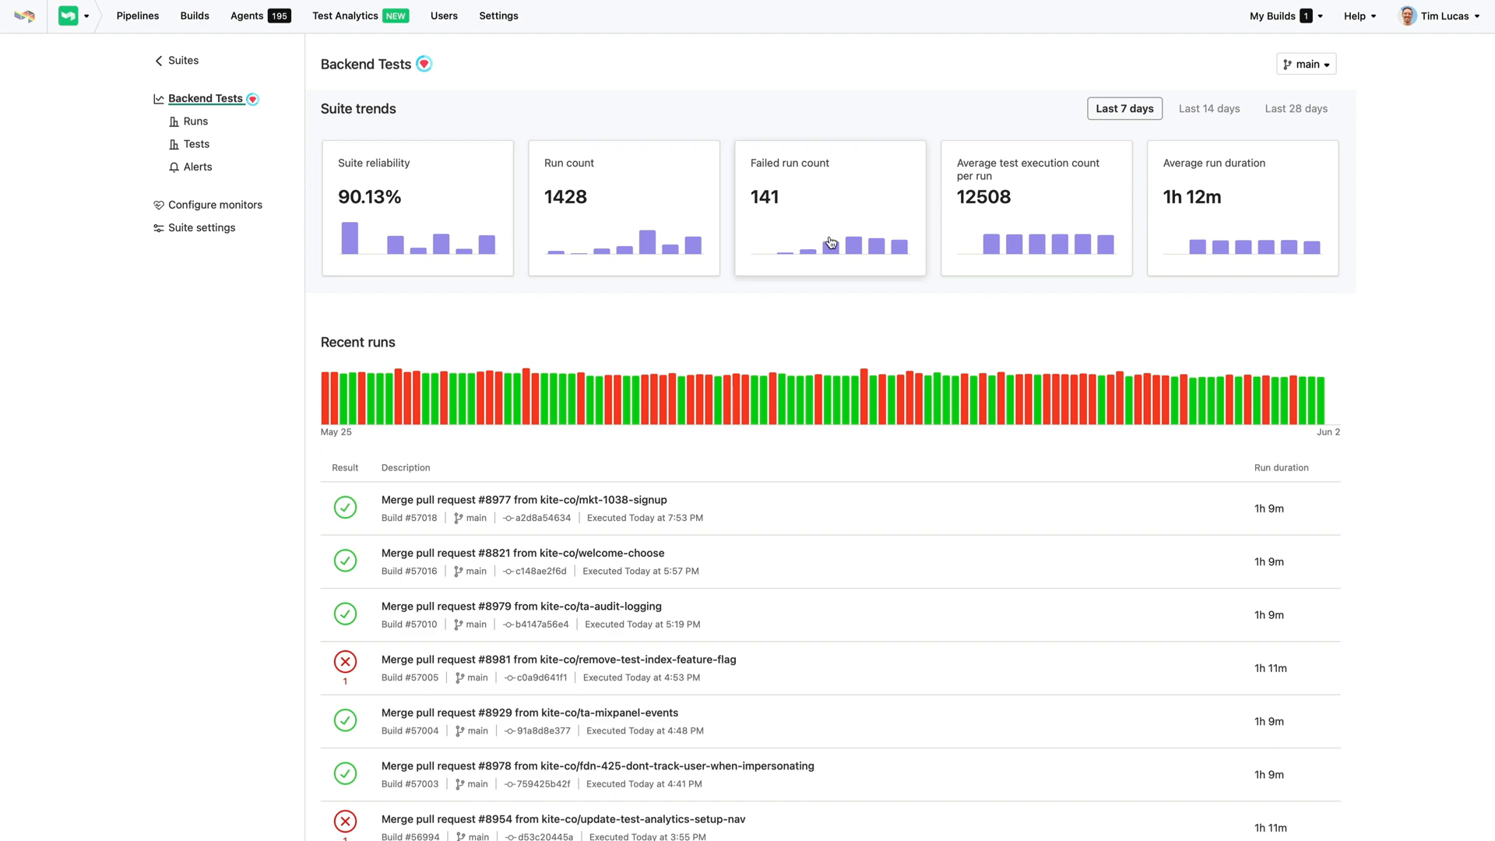
{"action": "mouse_move", "coordinate": [1328, 257]}
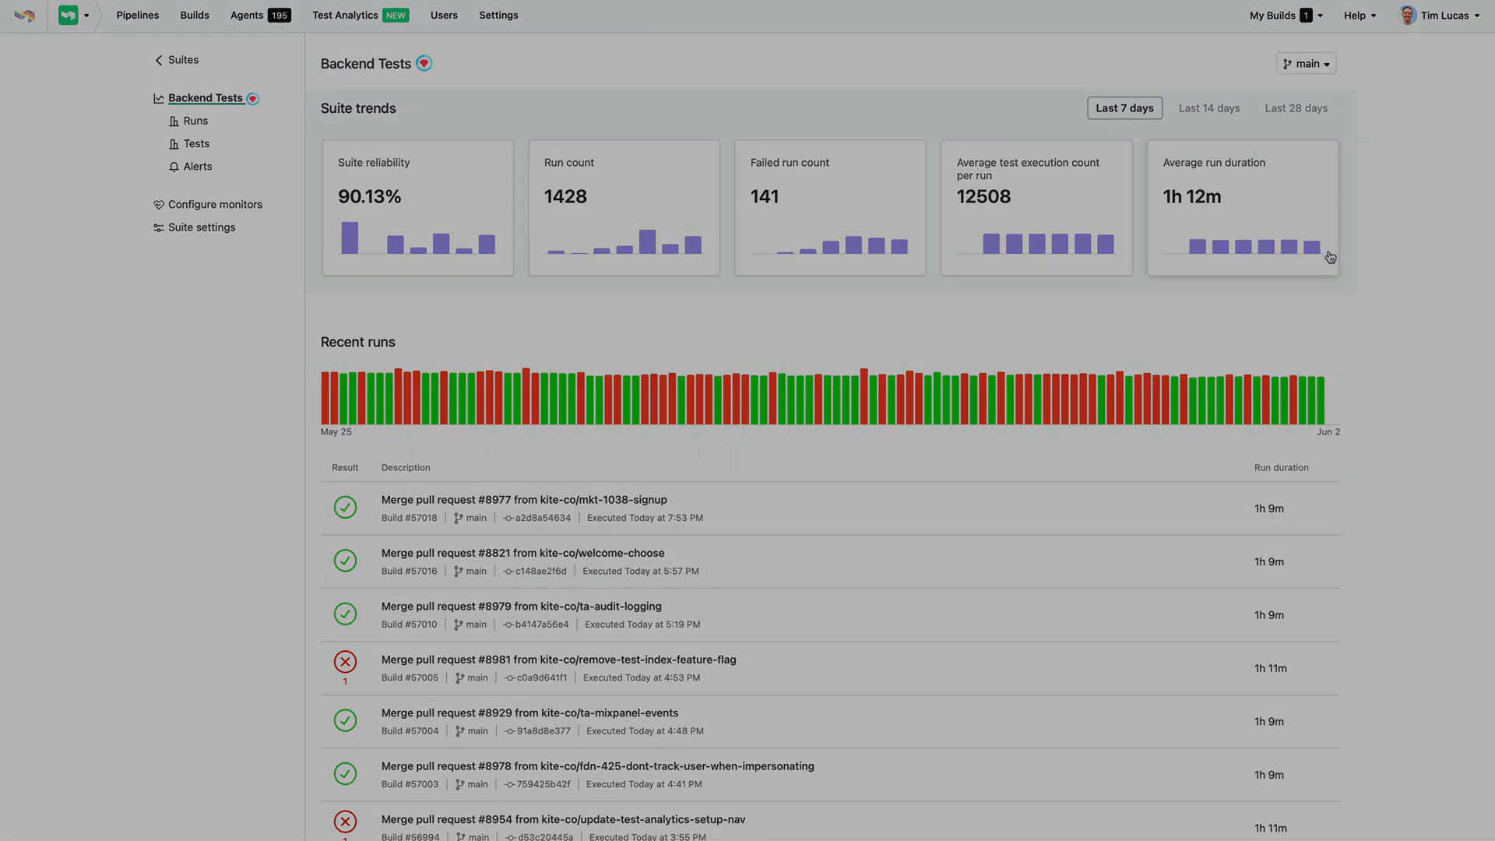